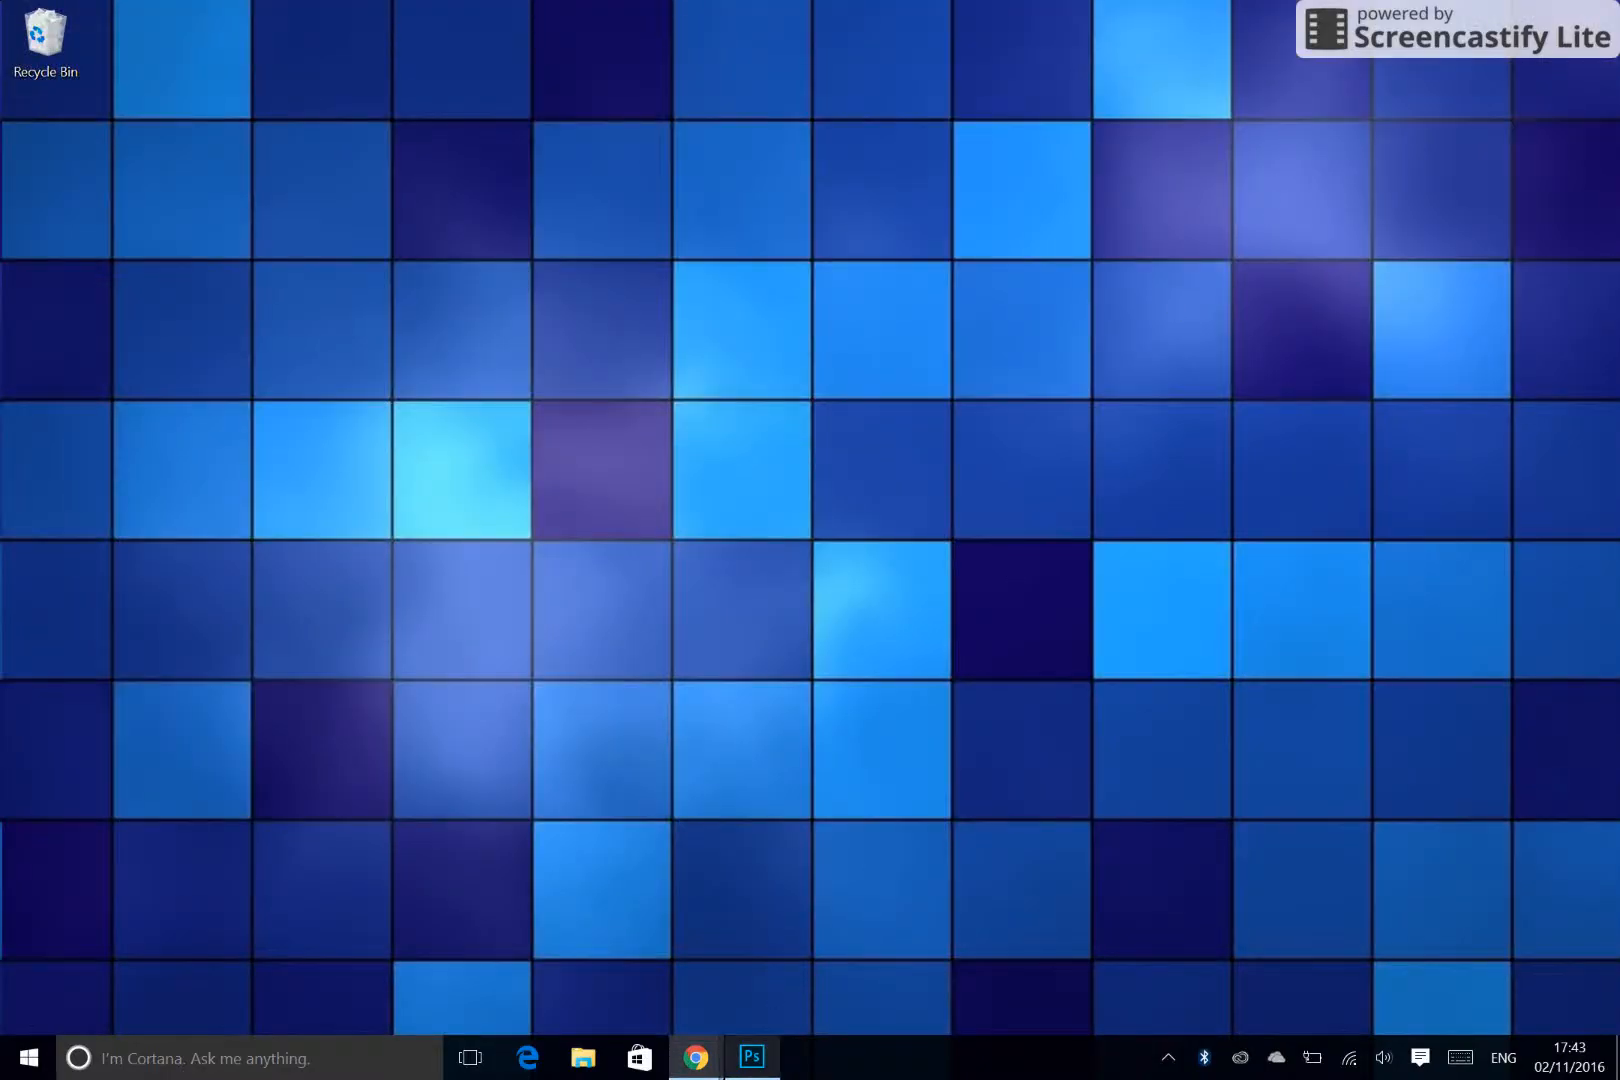
Step: Bring the blank transparent Image 1 document with Layer 1 to the front
{"action": "left_click", "coordinate": [751, 1057]}
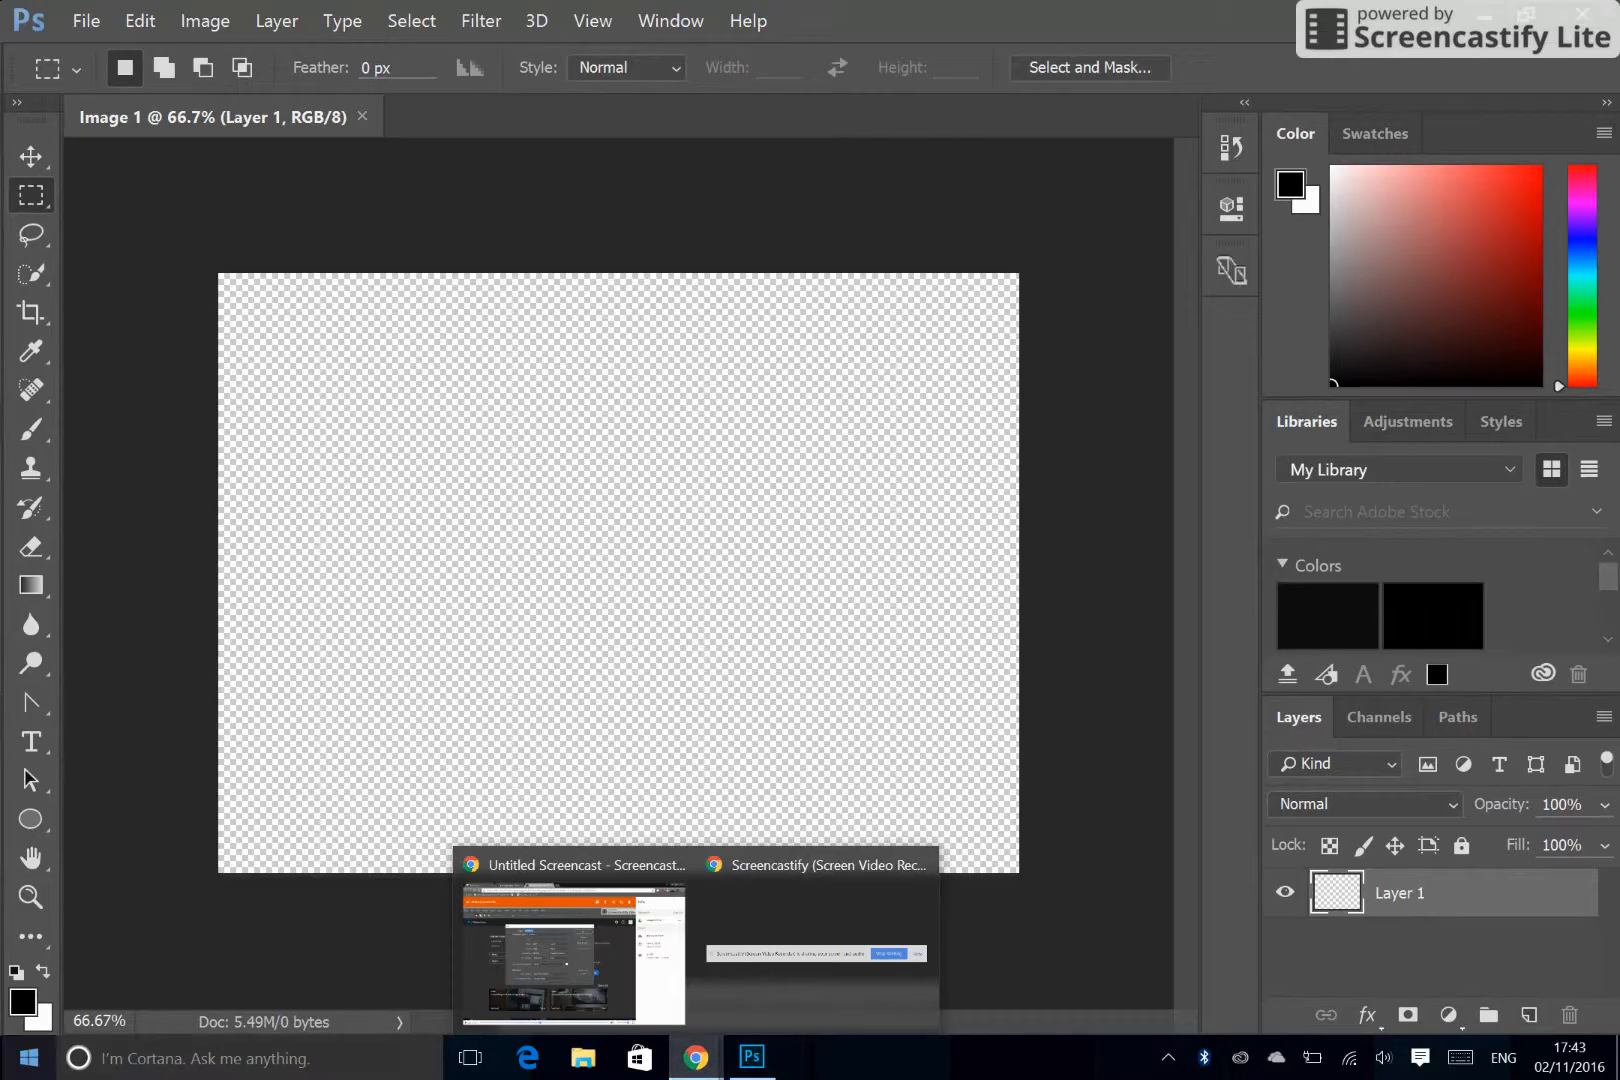
Step: Launch Google Chrome from the Start menu by searching 'ch'
{"action": "left_click", "coordinate": [28, 1058]}
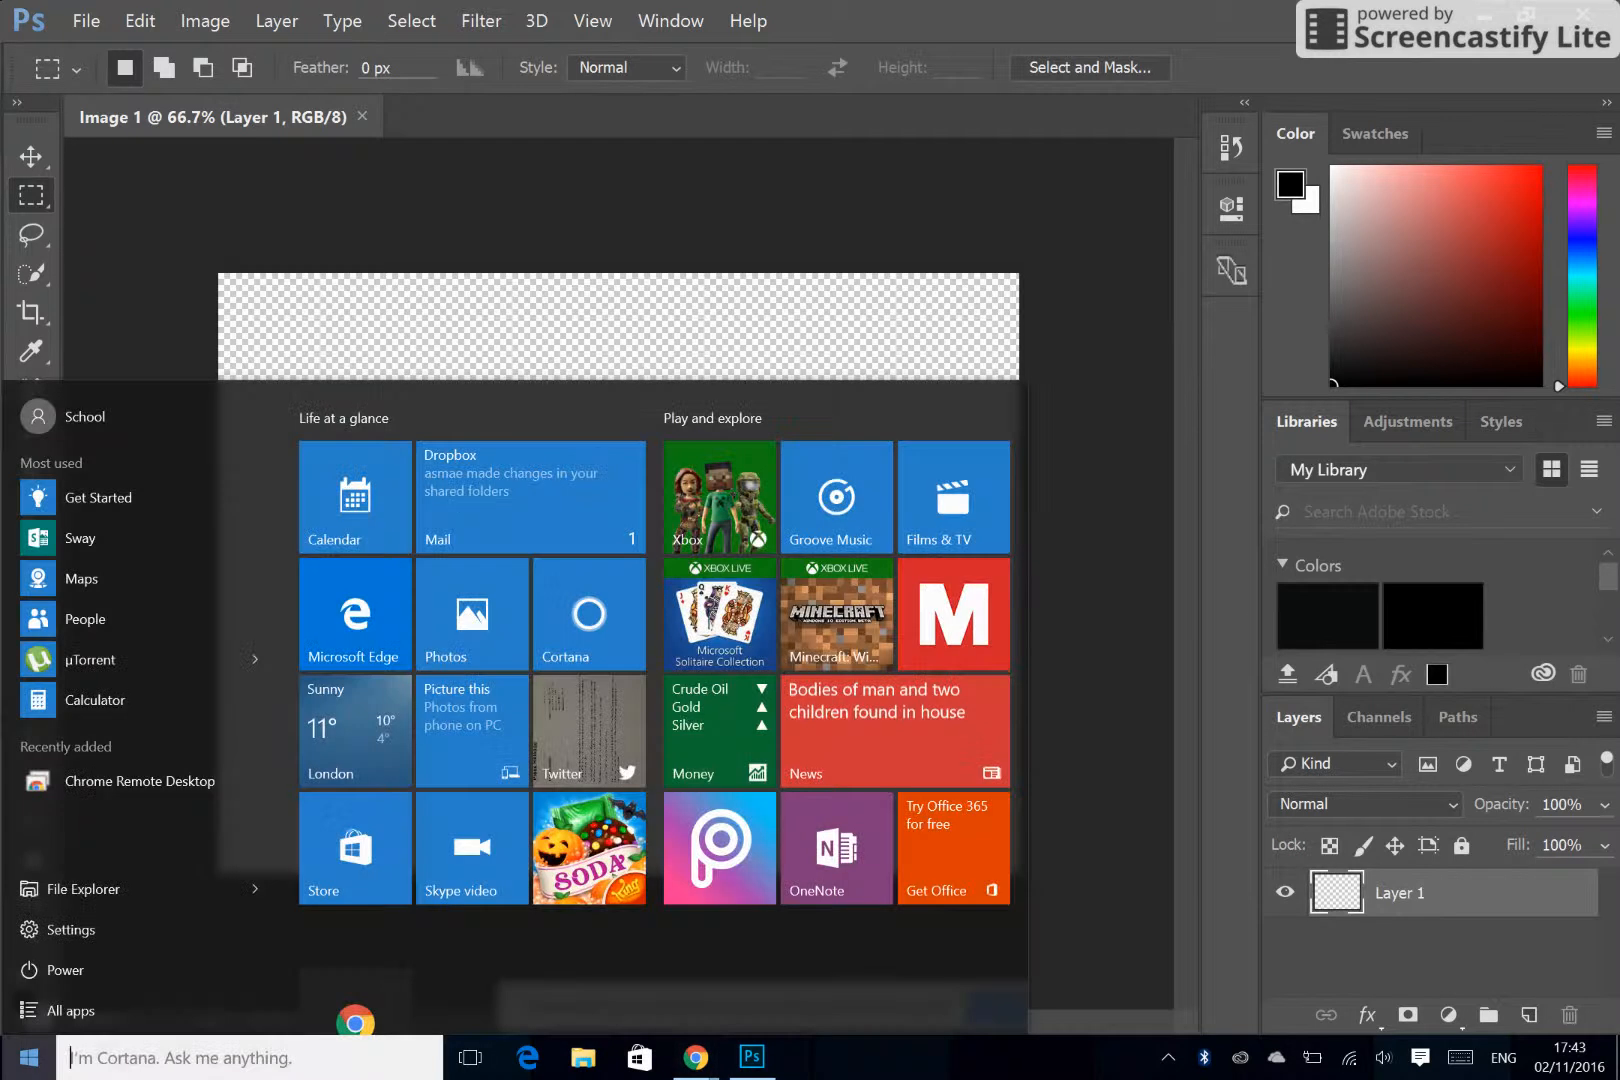
{"action": "type", "text": "ch"}
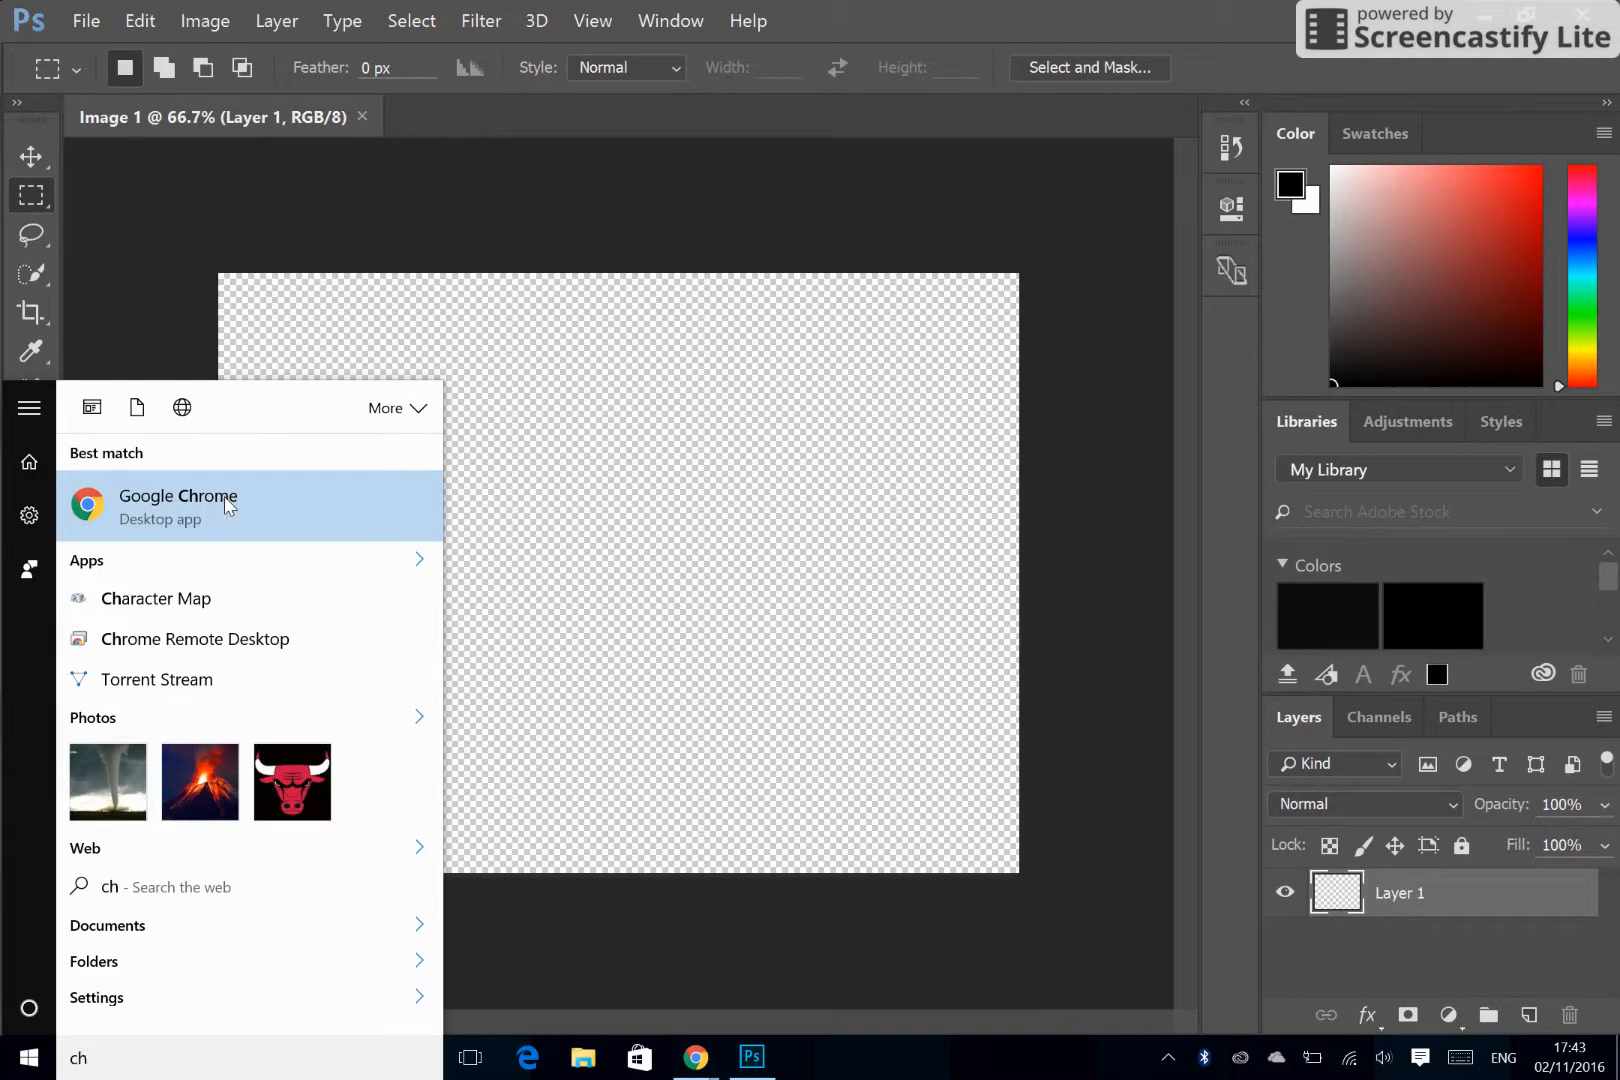
{"action": "left_click", "coordinate": [178, 506]}
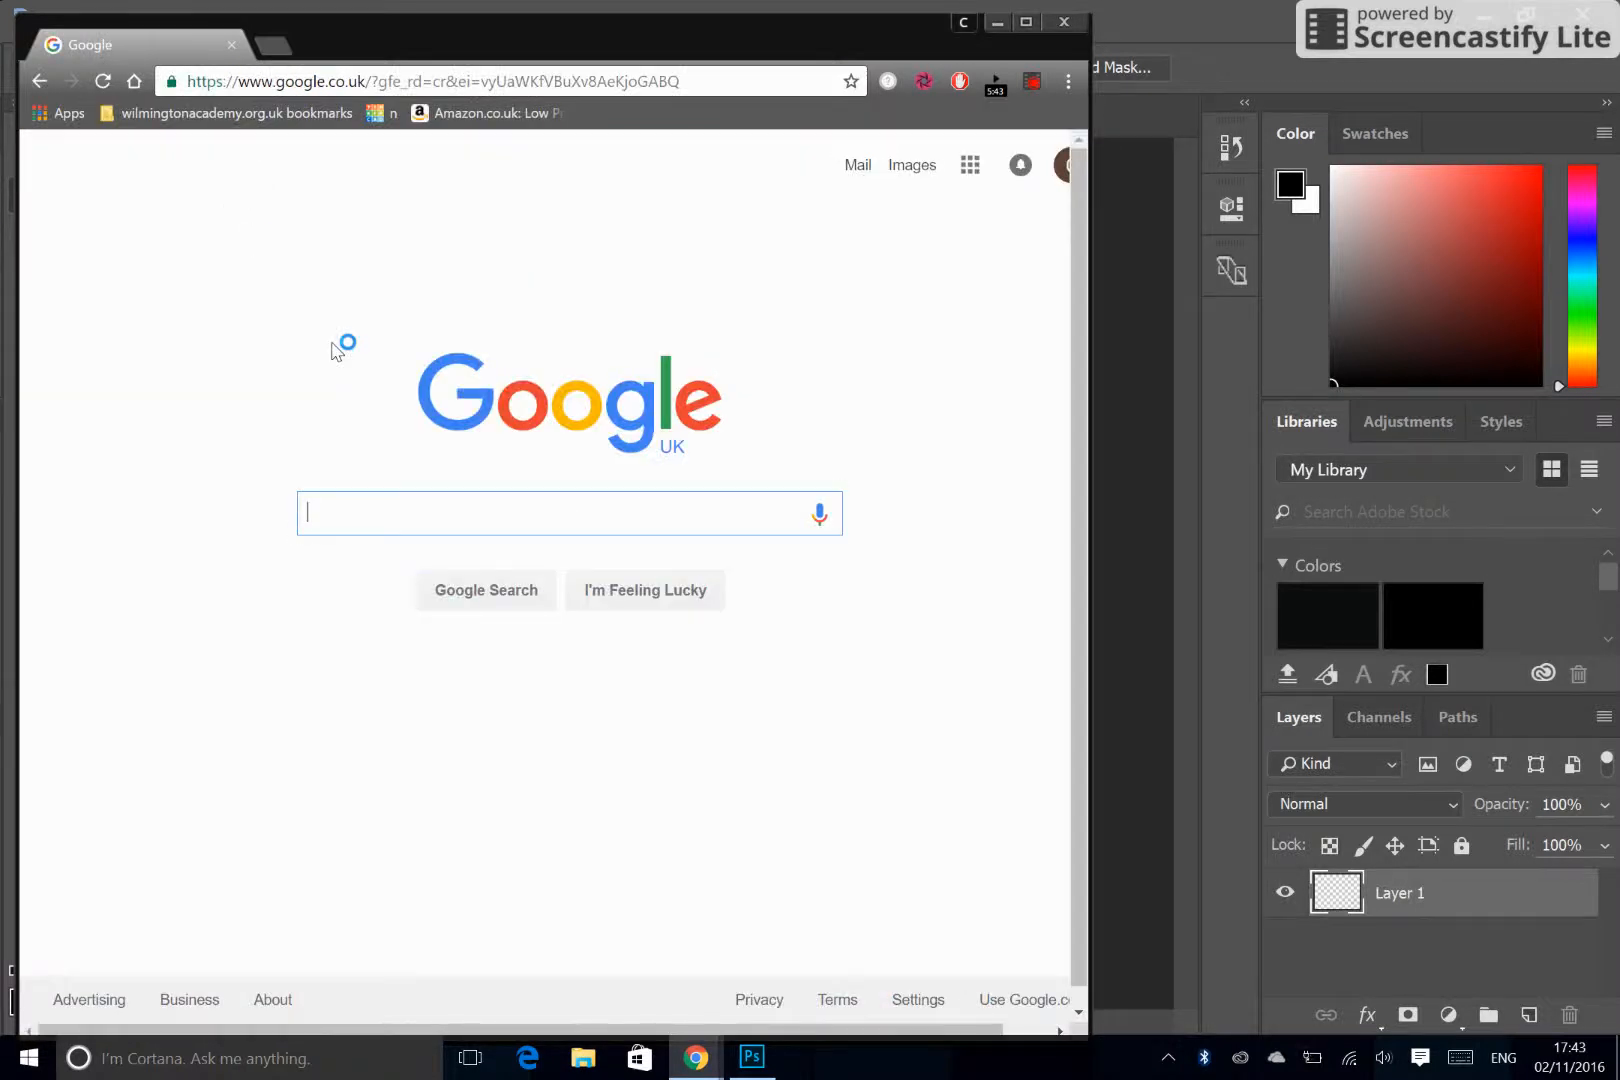
Step: Search Google for 'pictures' and show image-only results
{"action": "type", "text": "pic"}
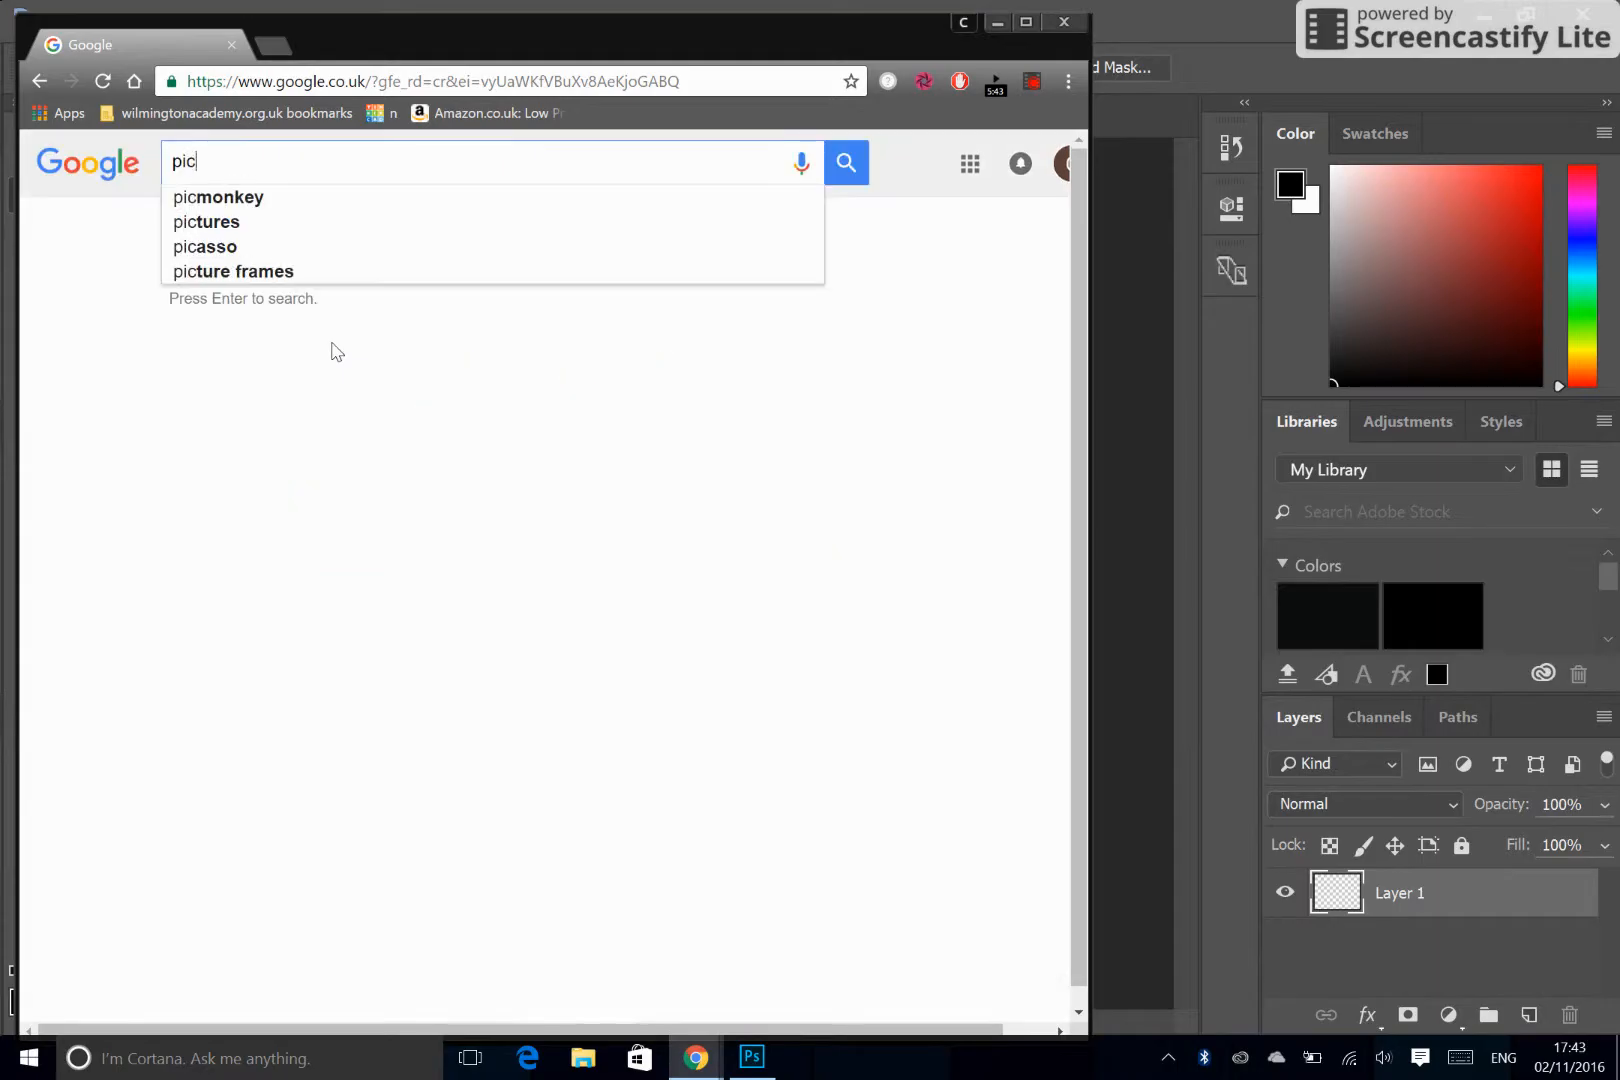
{"action": "left_click", "coordinate": [205, 221]}
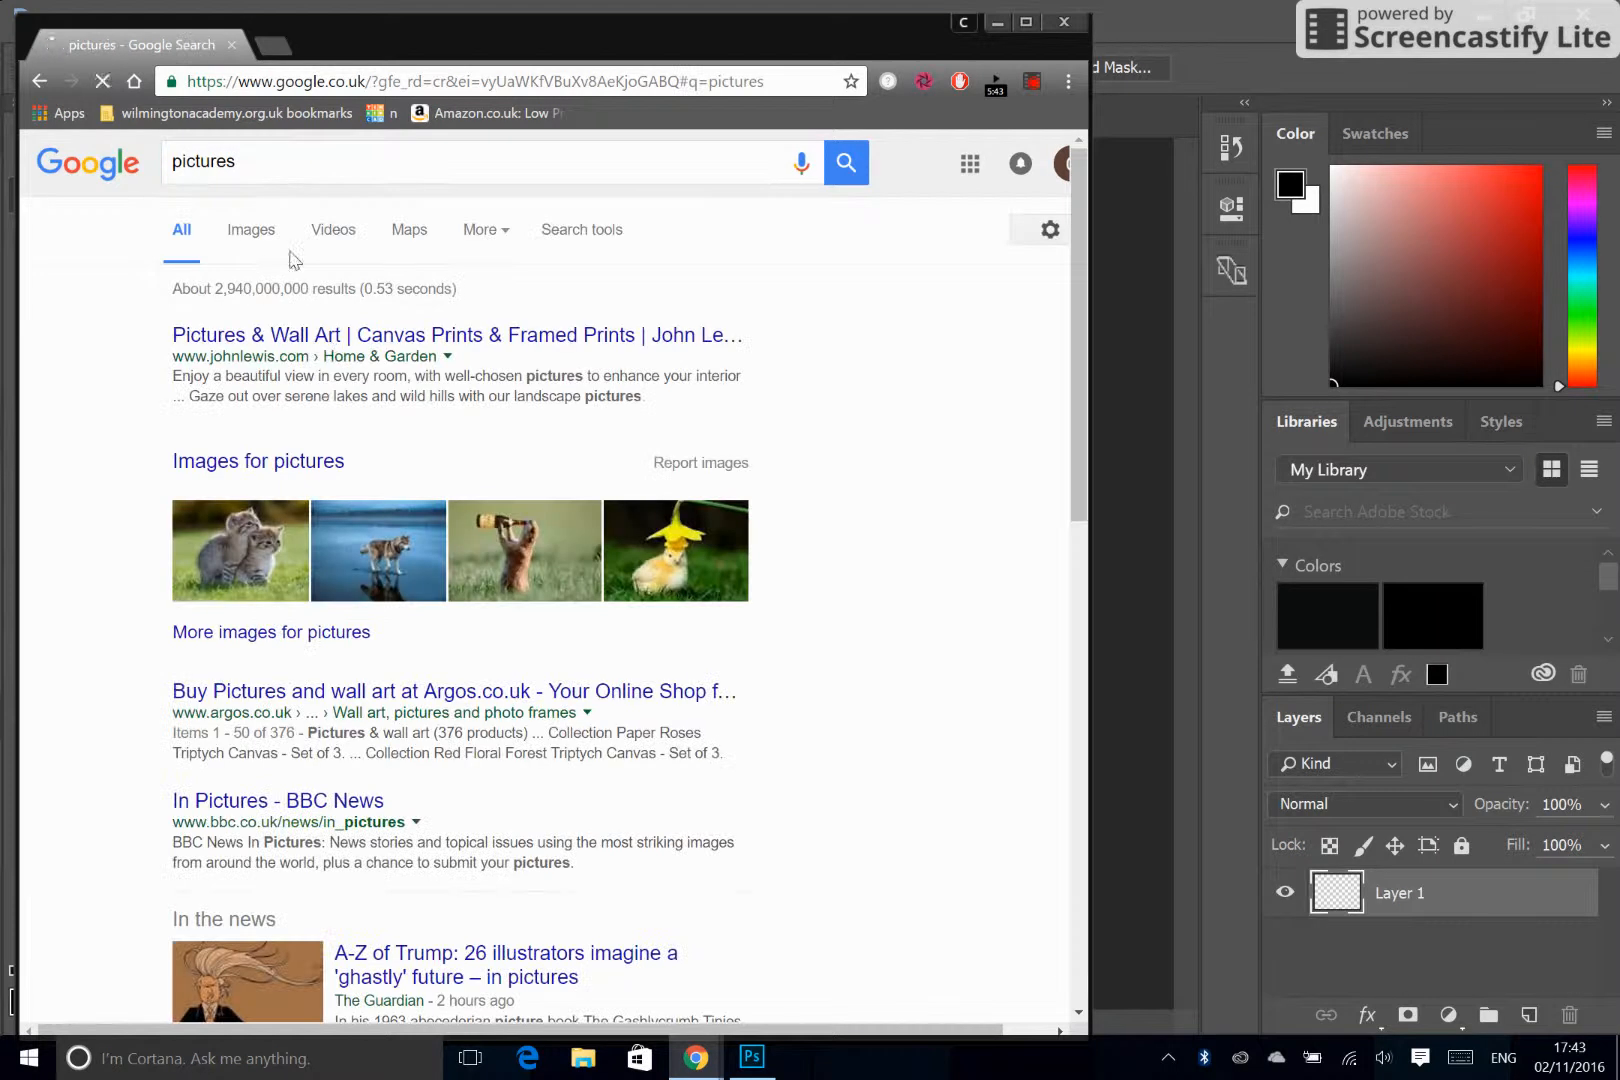
{"action": "left_click", "coordinate": [249, 229]}
{"action": "type", "text": "cool "}
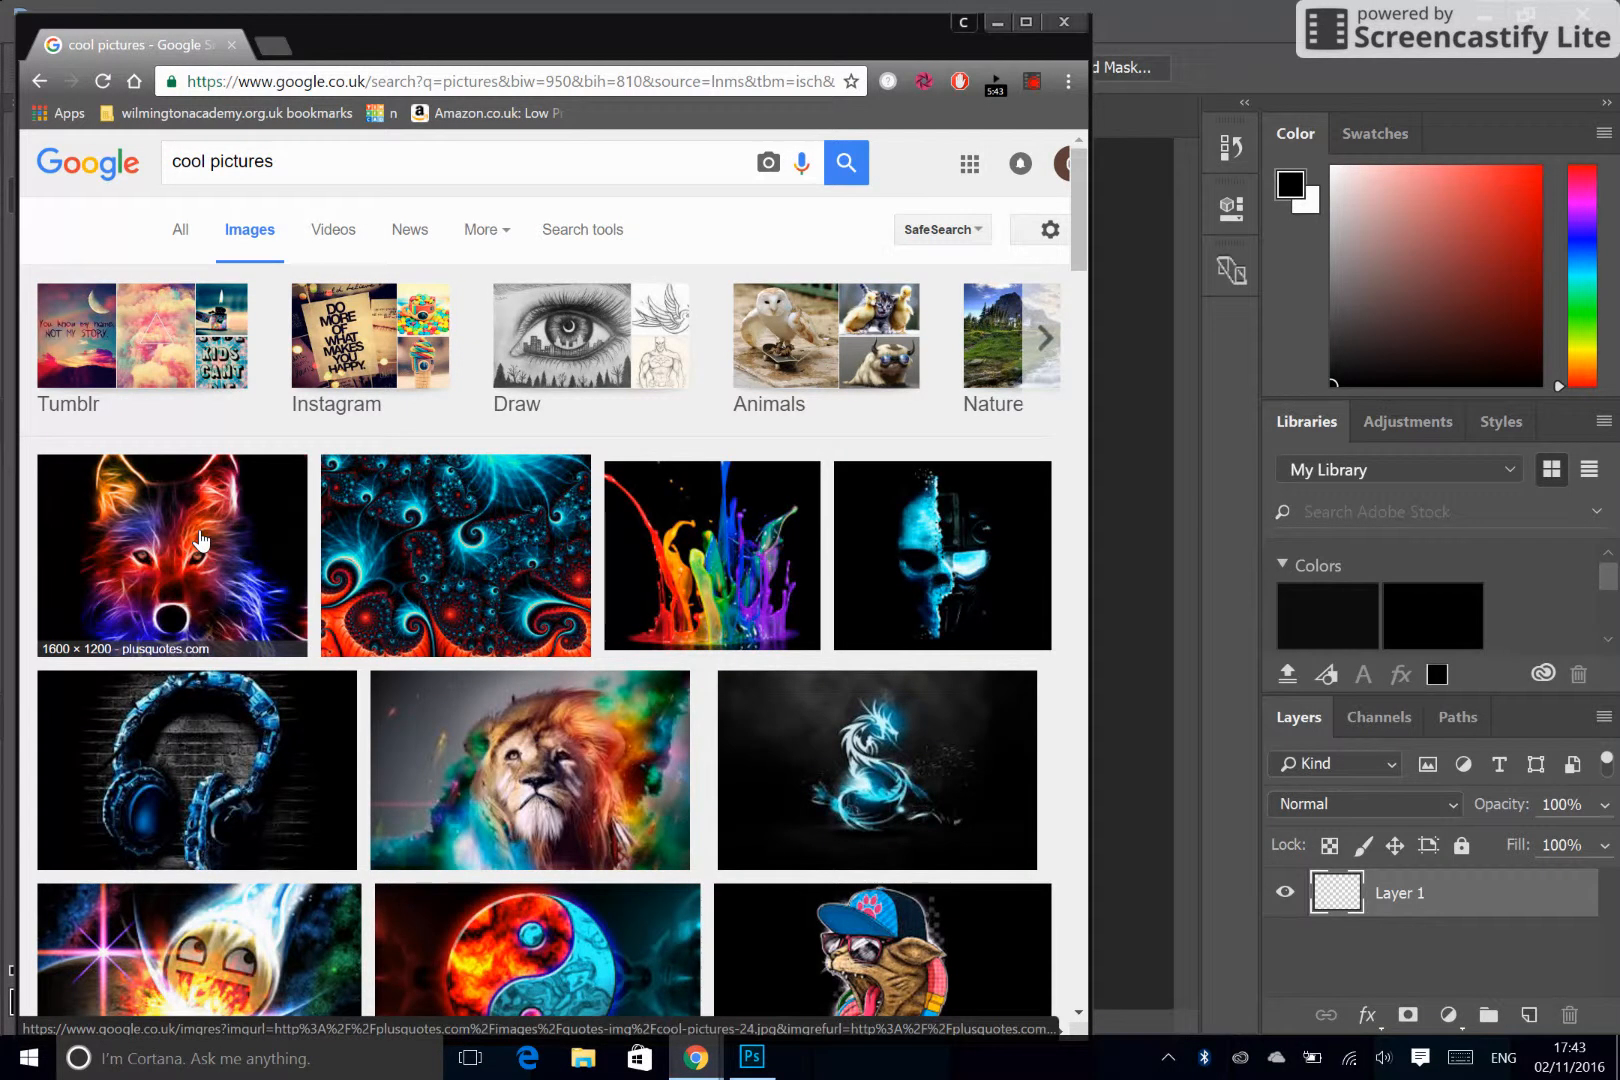
Step: View the glowing neon wolf picture full size and copy the image
{"action": "left_click", "coordinate": [172, 555]}
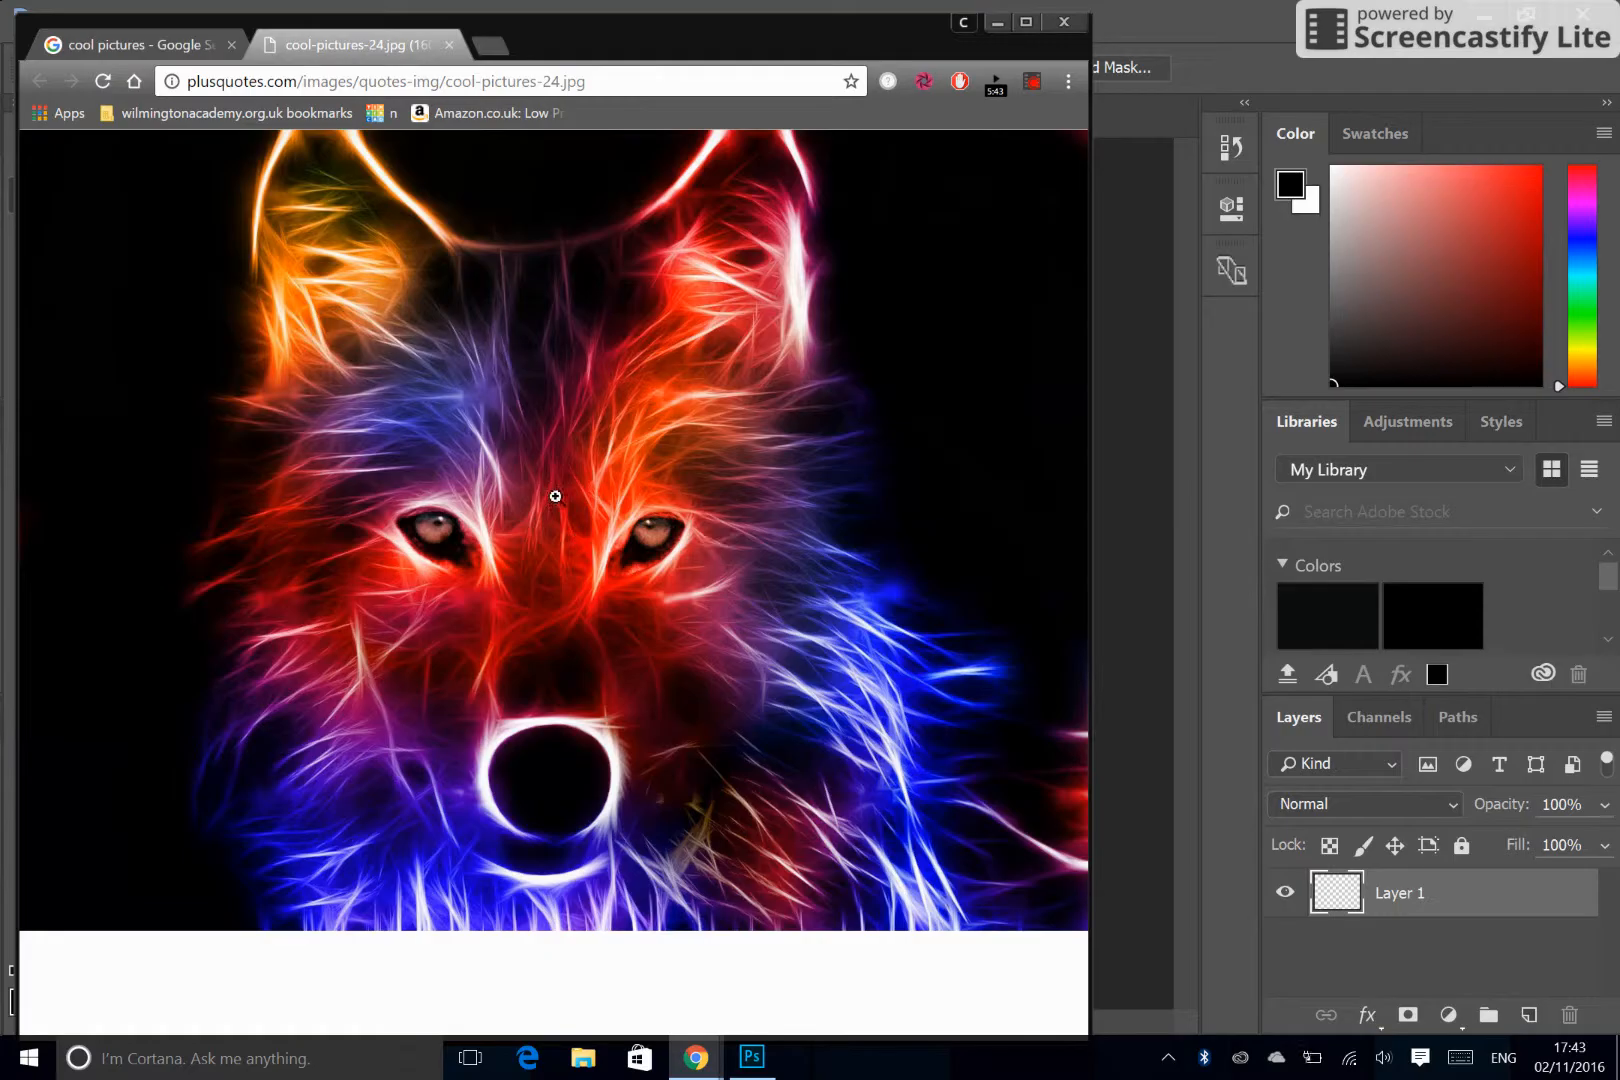
{"action": "right_click", "coordinate": [555, 497]}
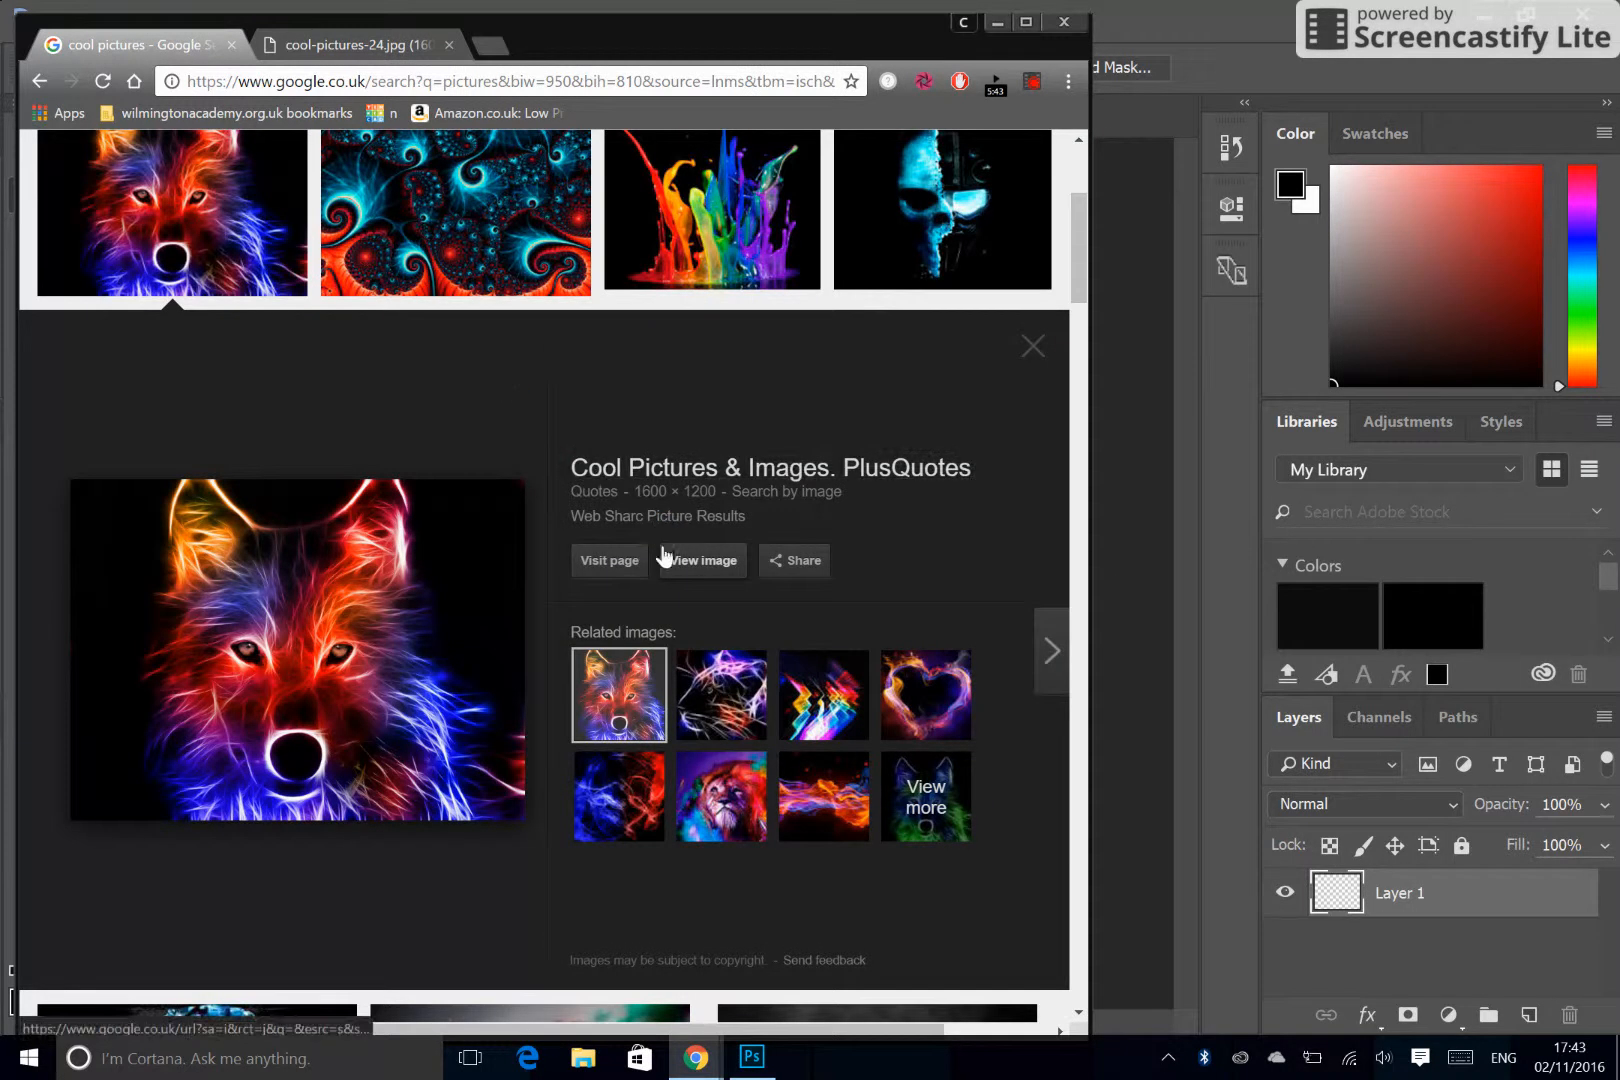
{"action": "left_click", "coordinate": [699, 560]}
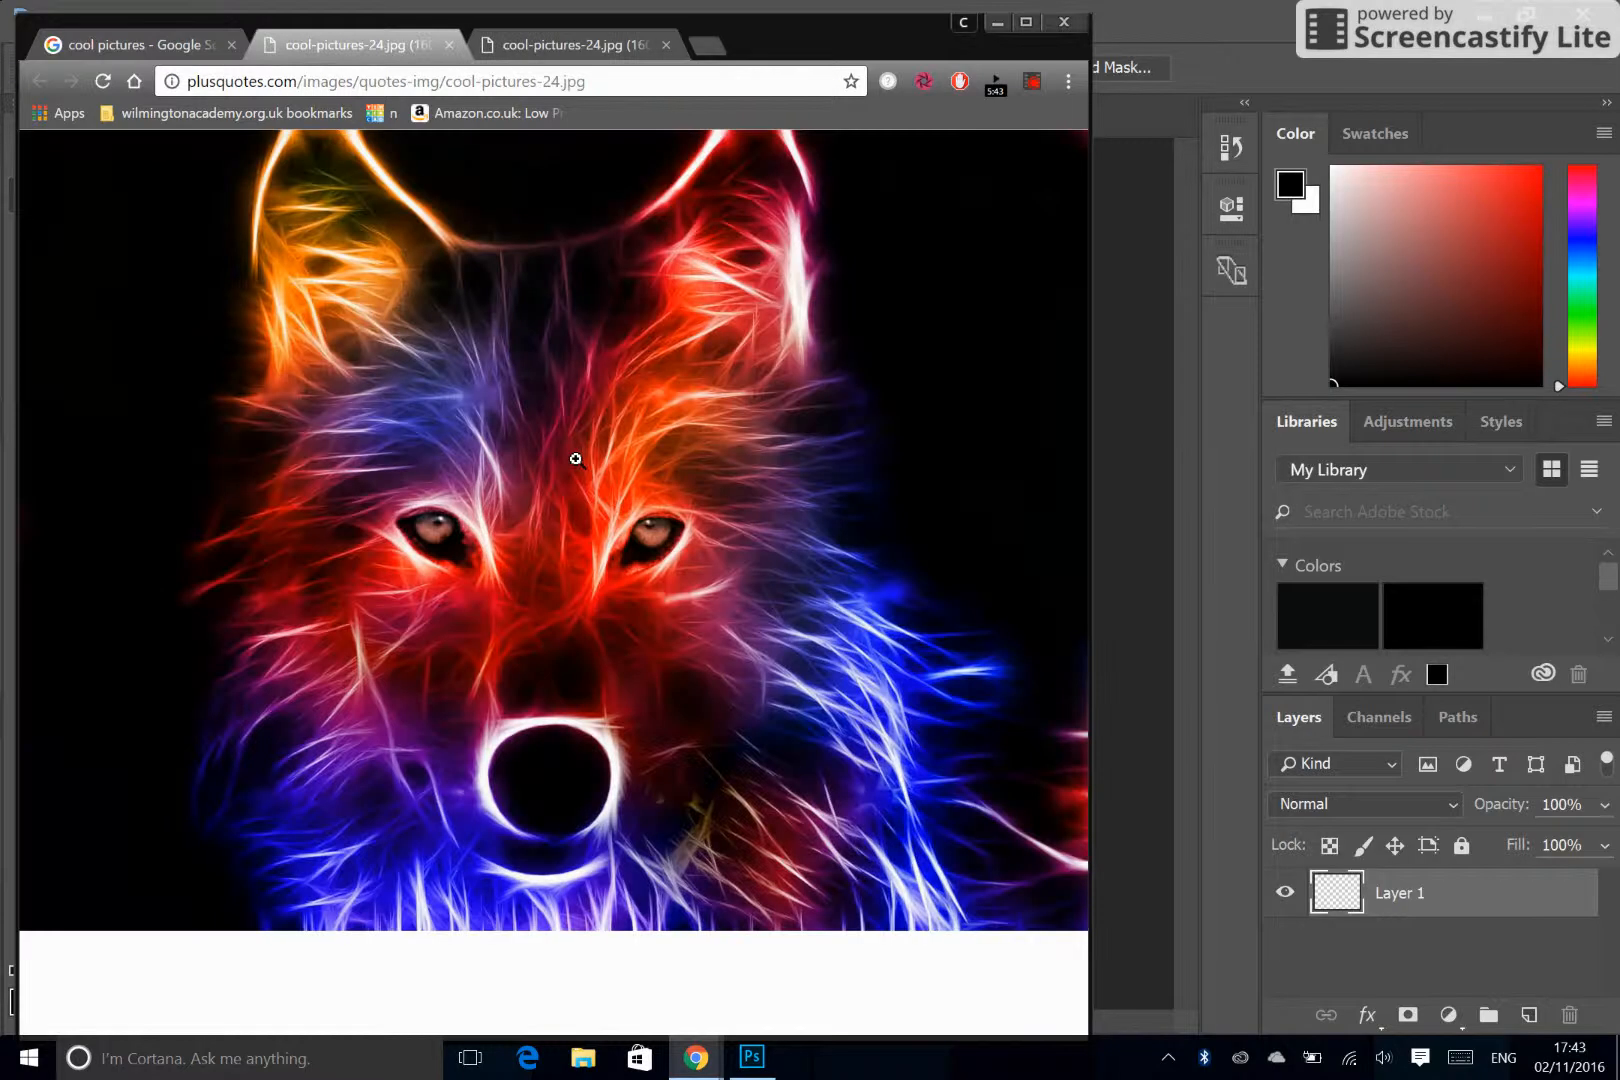
{"action": "right_click", "coordinate": [575, 458]}
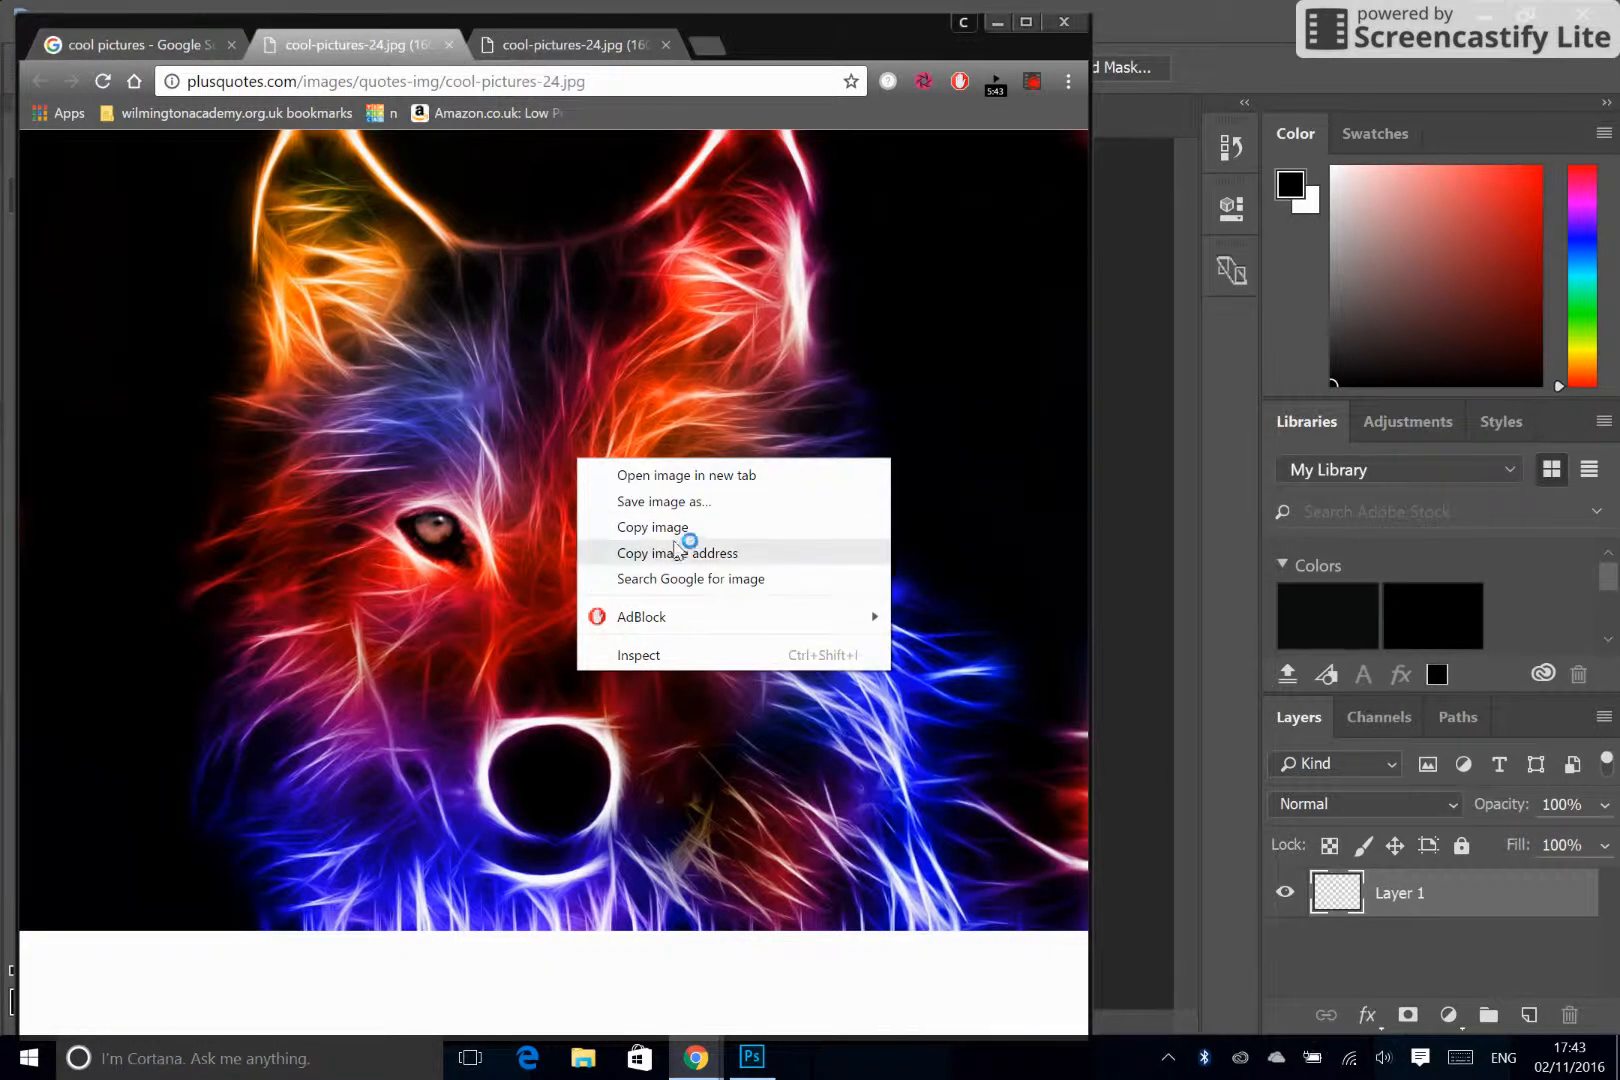
{"action": "left_click", "coordinate": [677, 553]}
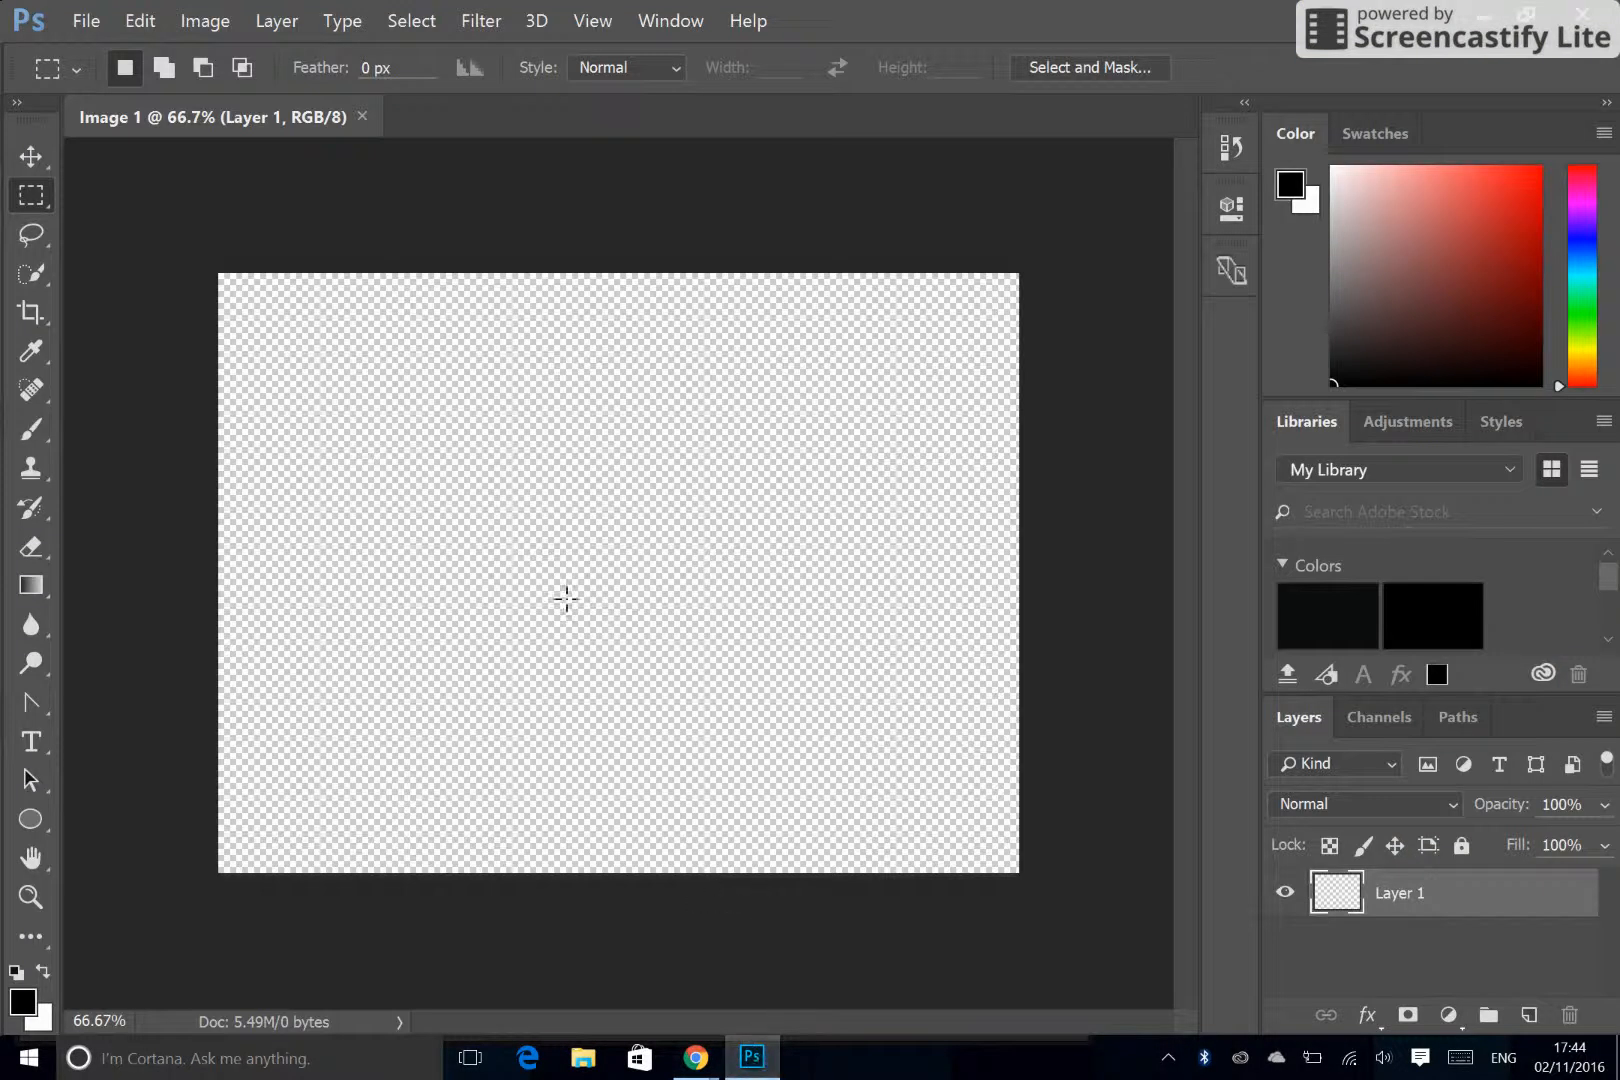
Step: Paste the neon wolf in place onto Layer 1 via Edit > Paste Special
{"action": "left_click", "coordinate": [139, 21]}
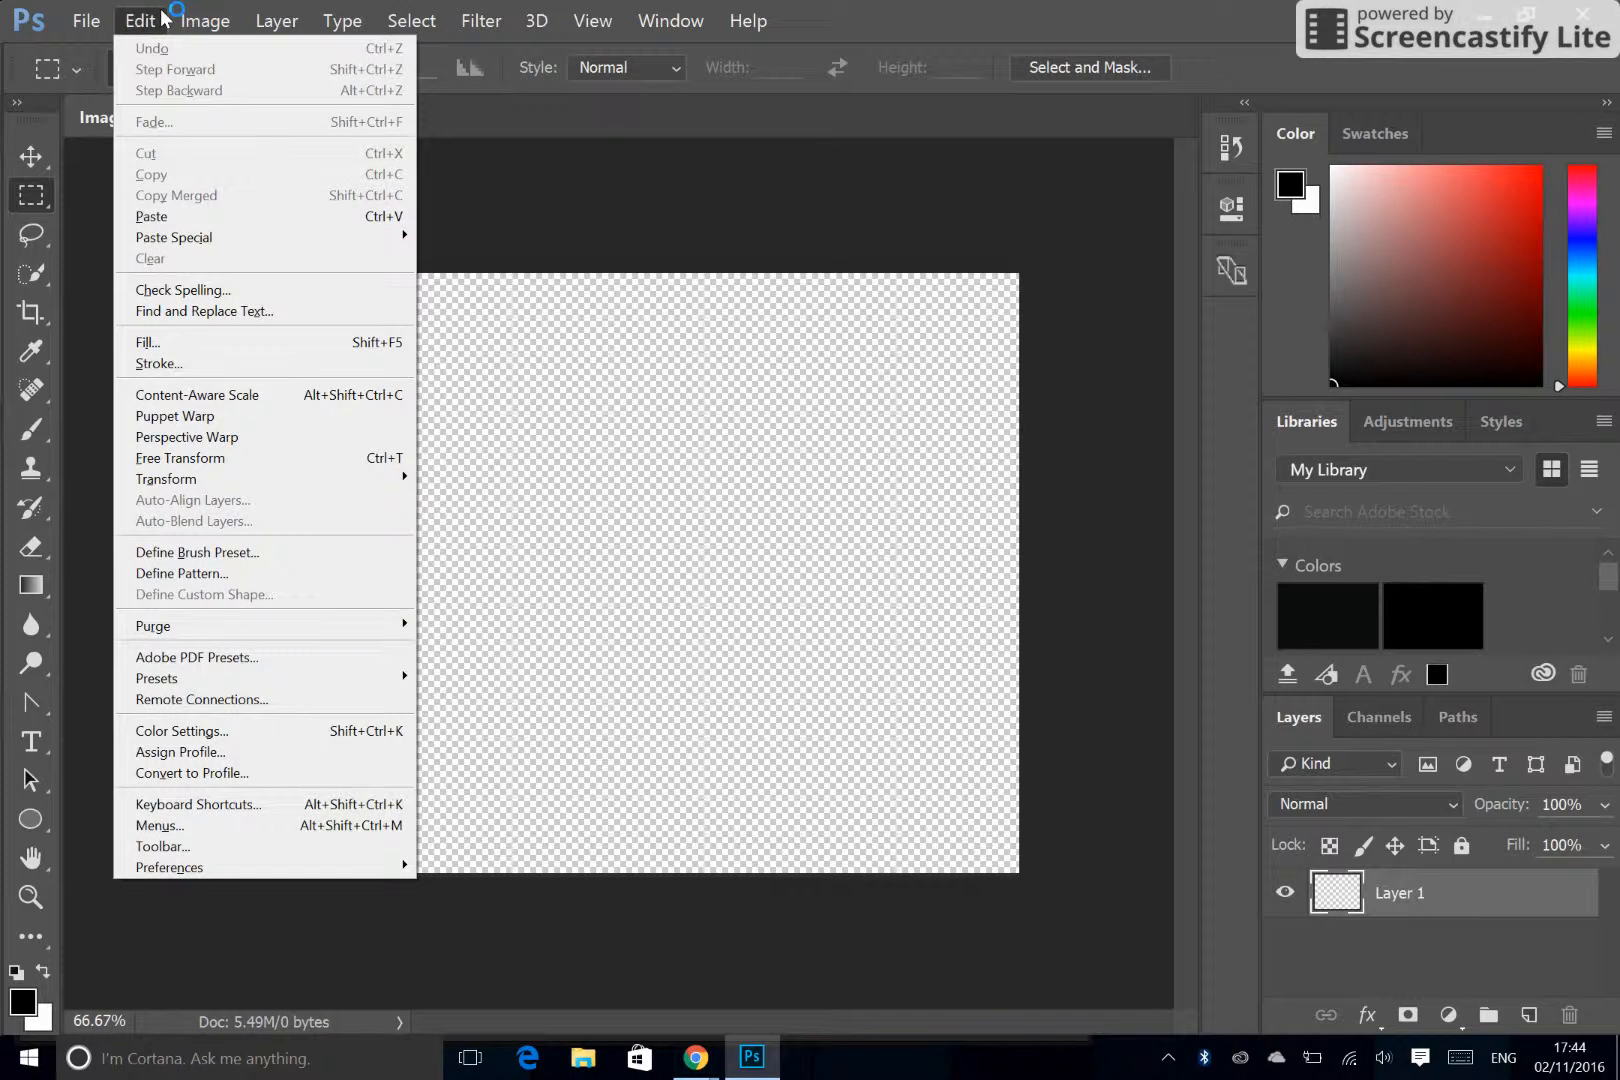
{"action": "mouse_move", "coordinate": [174, 237]}
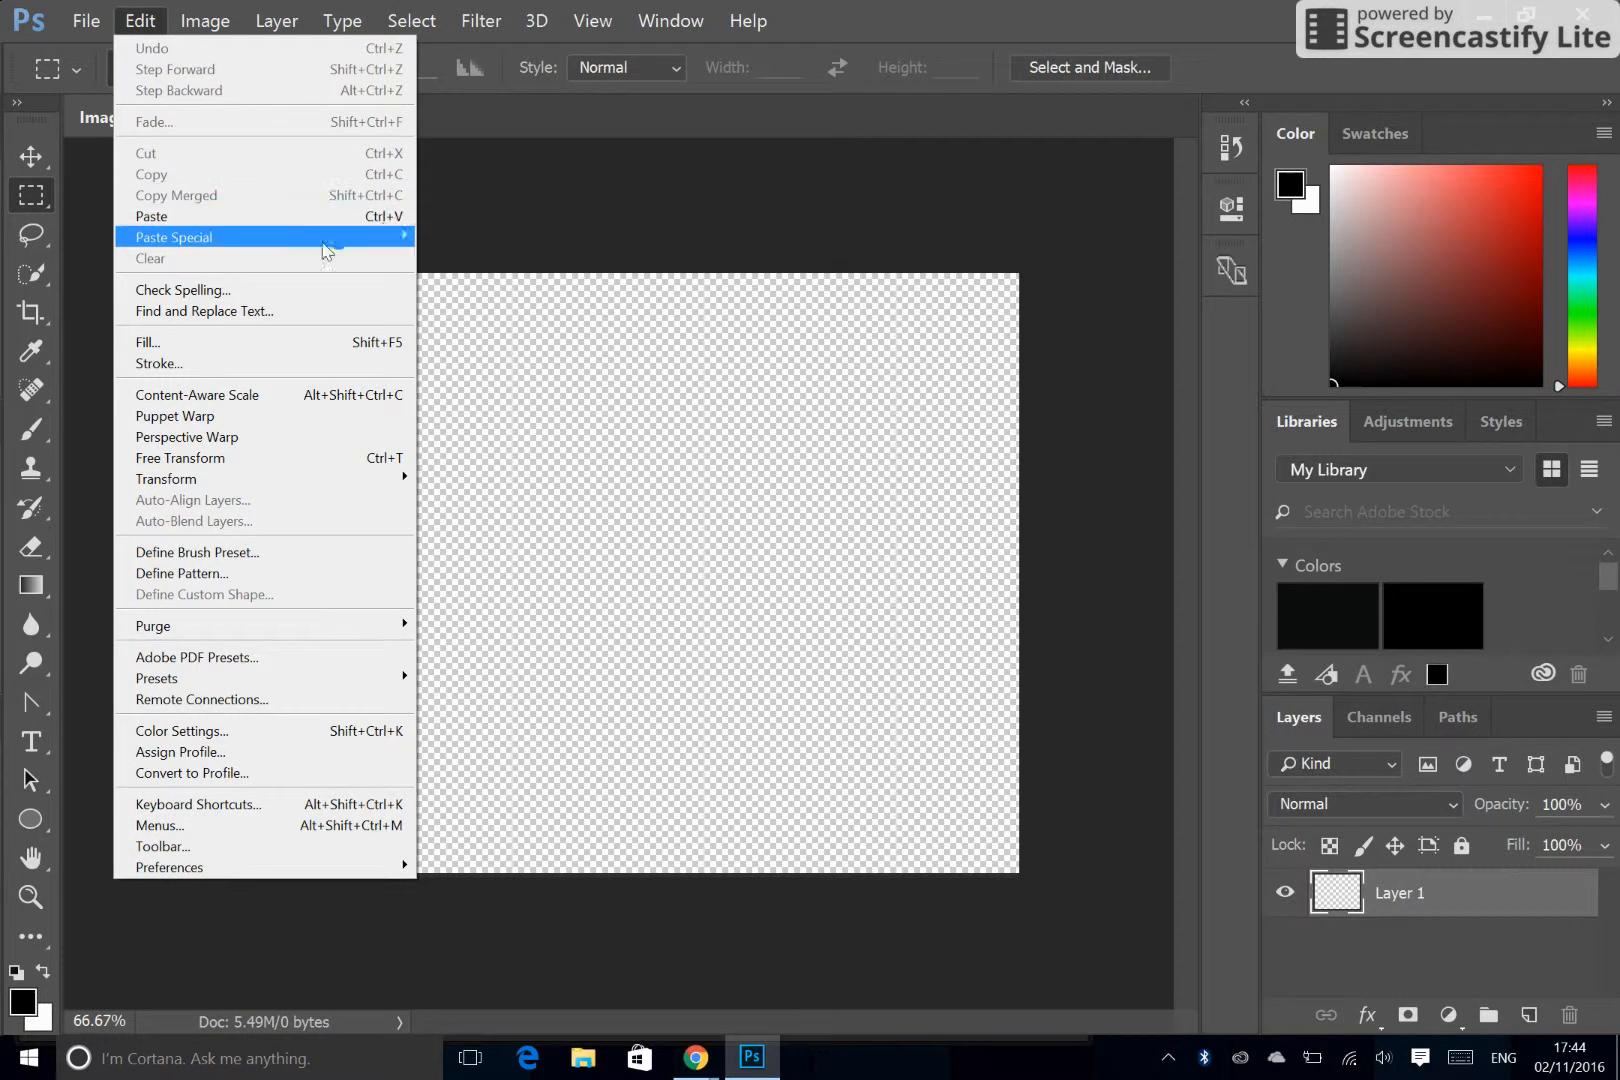
{"action": "mouse_move", "coordinate": [174, 239]}
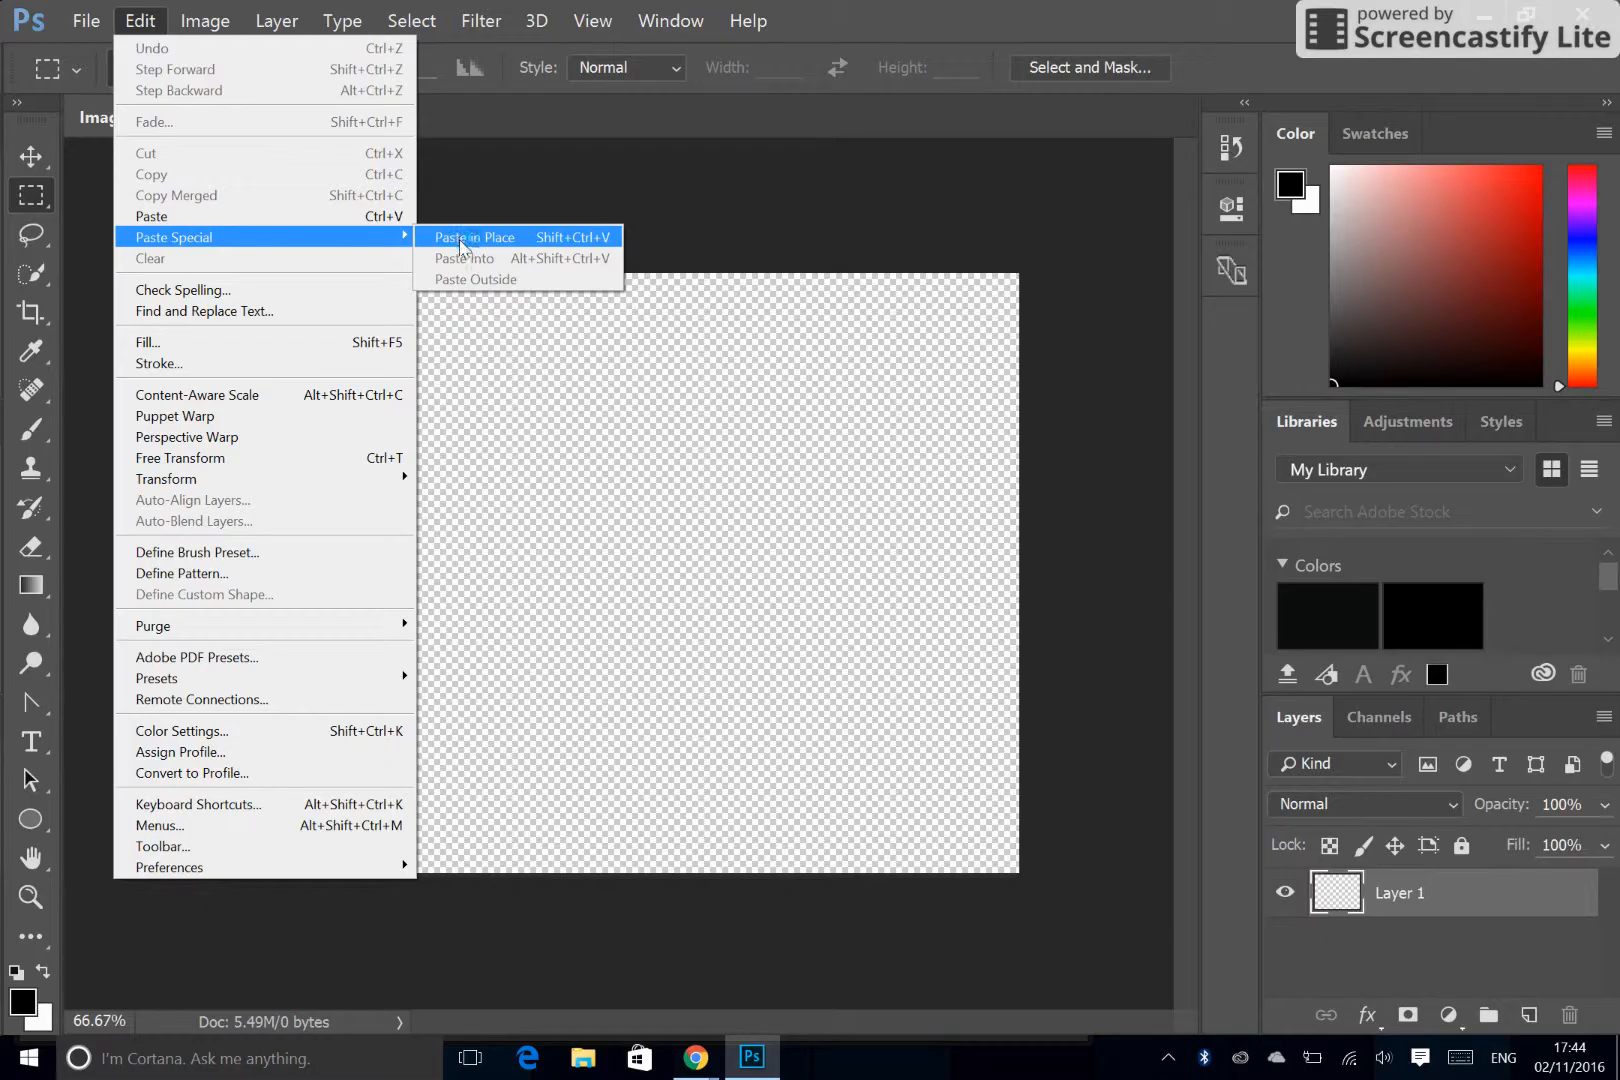
{"action": "left_click", "coordinate": [472, 237]}
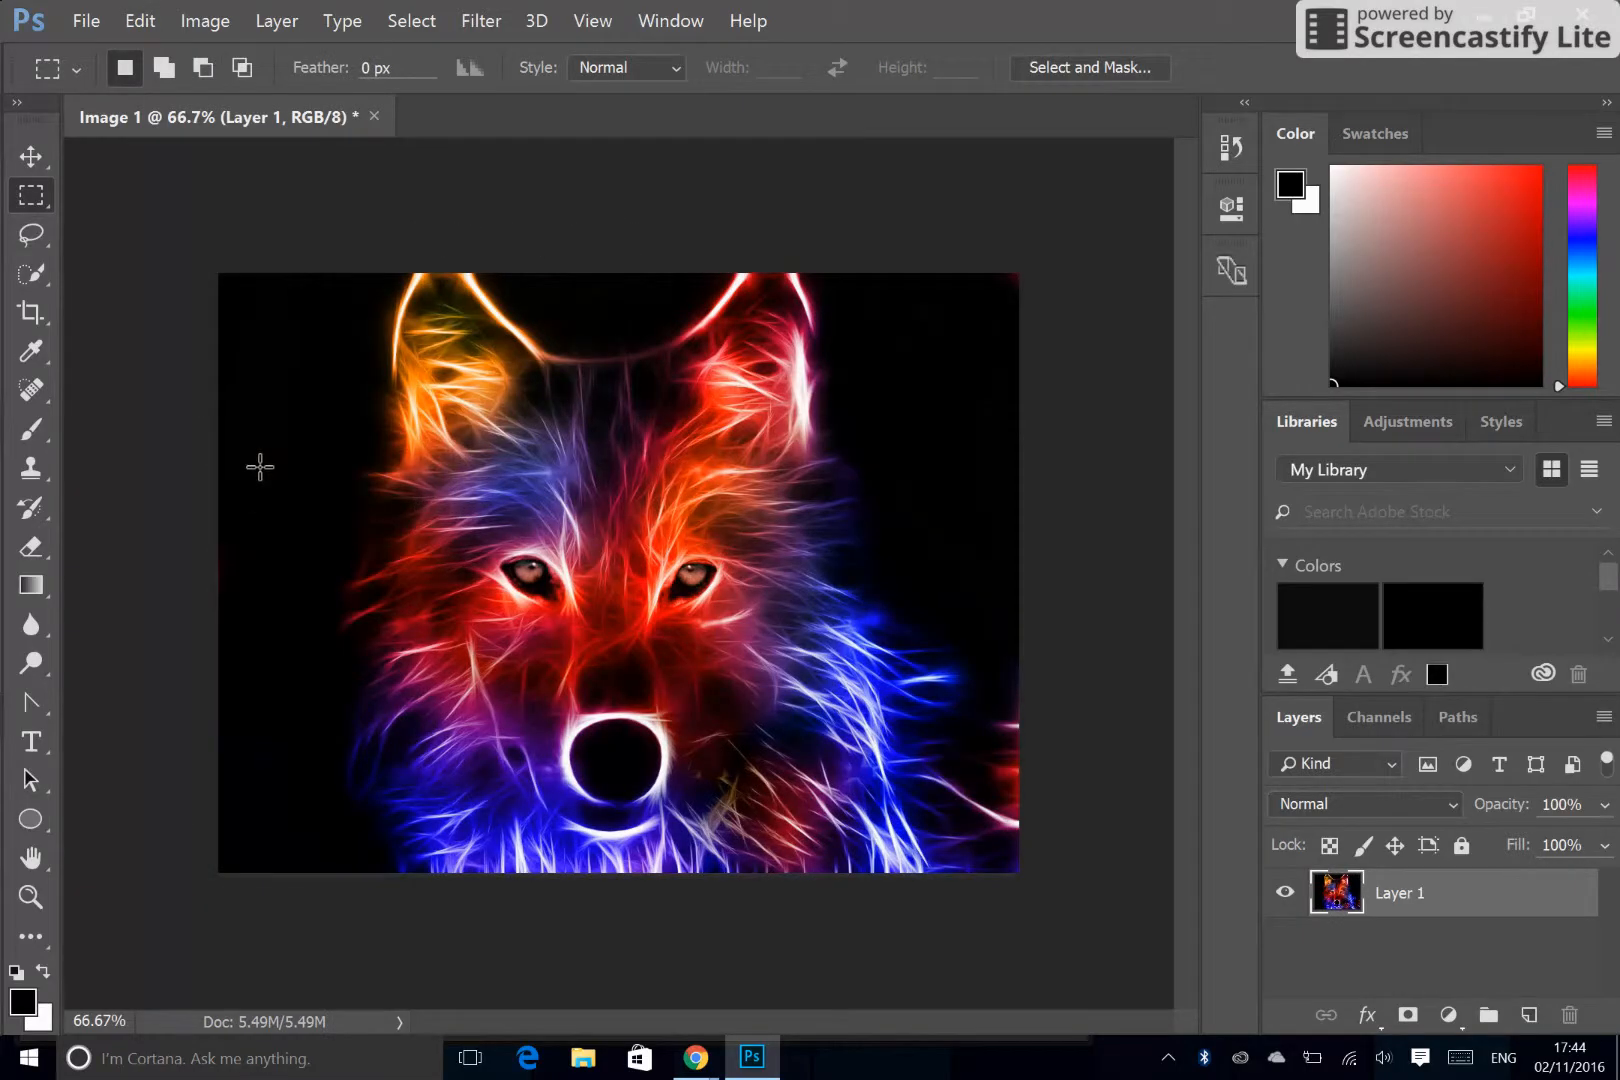